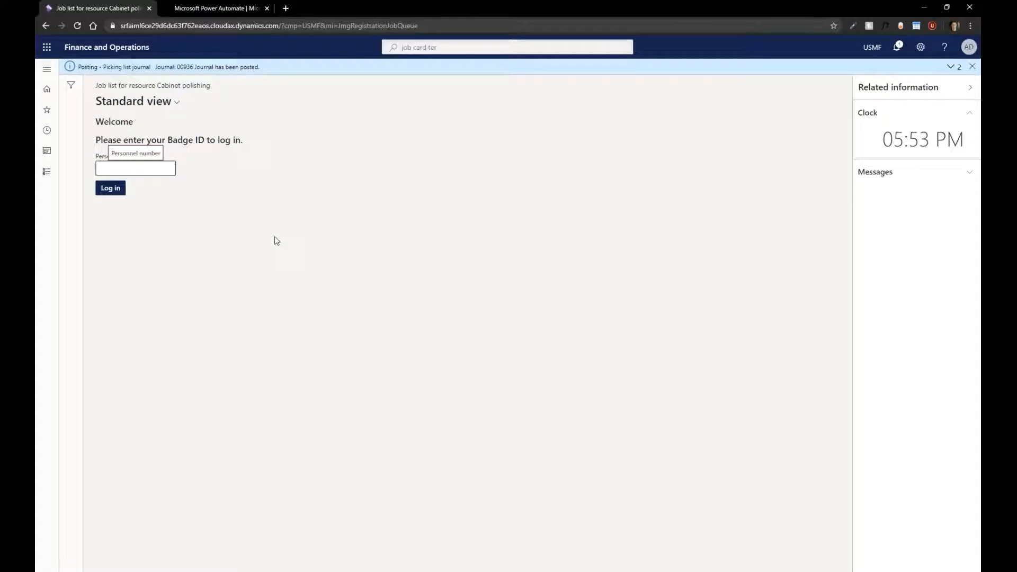
# Dismiss the posting notice, select the Personnel number field, and switch to Power Automate.
pyautogui.click(135, 168)
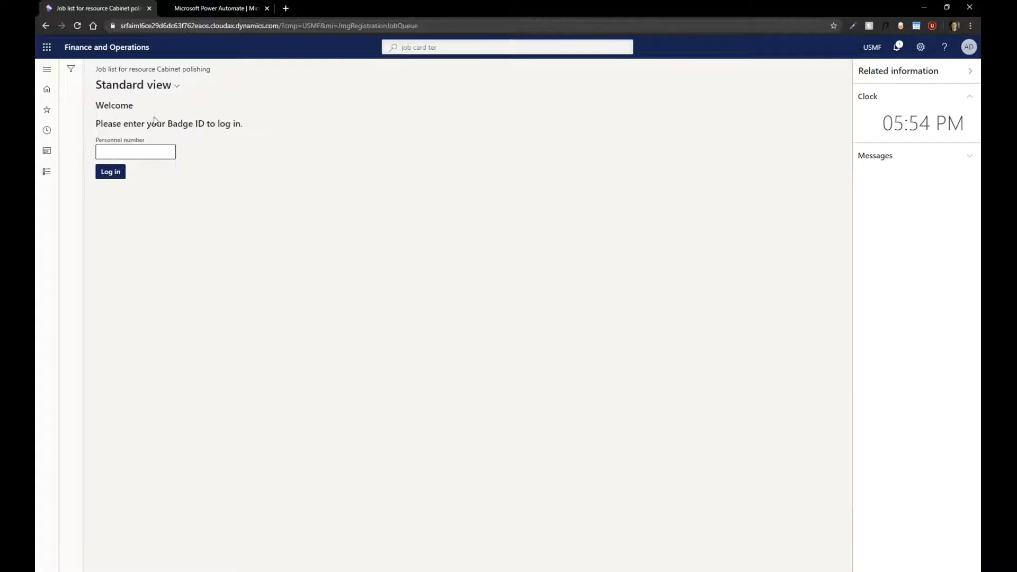
pyautogui.moveTo(355, 310)
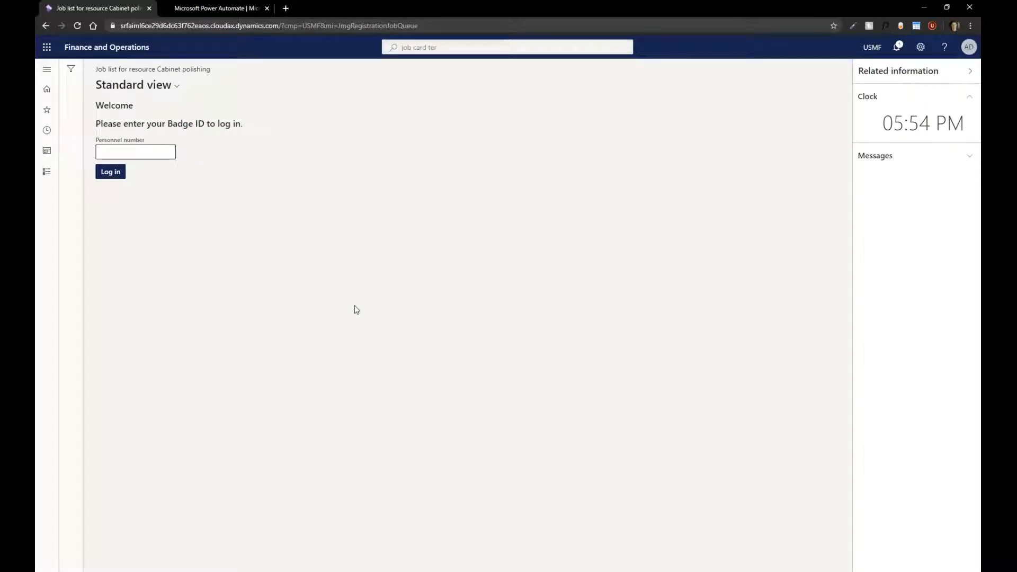
pyautogui.click(135, 152)
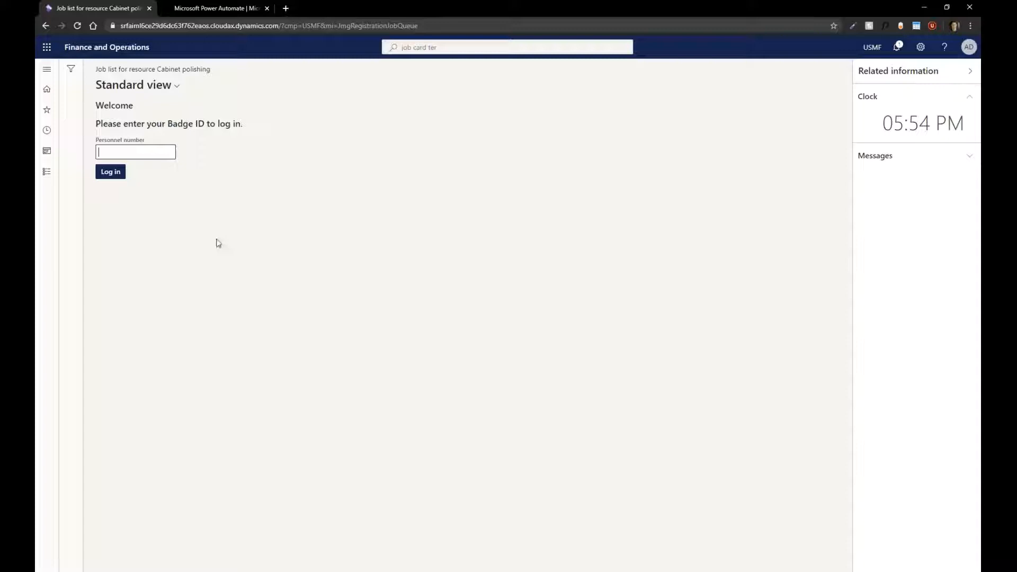
pyautogui.click(218, 8)
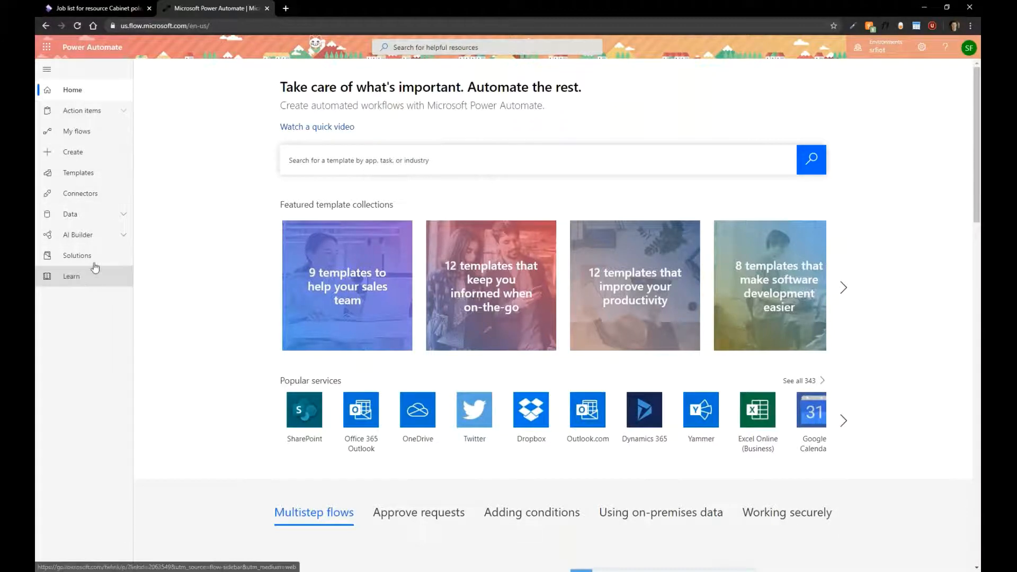
pyautogui.moveTo(73, 152)
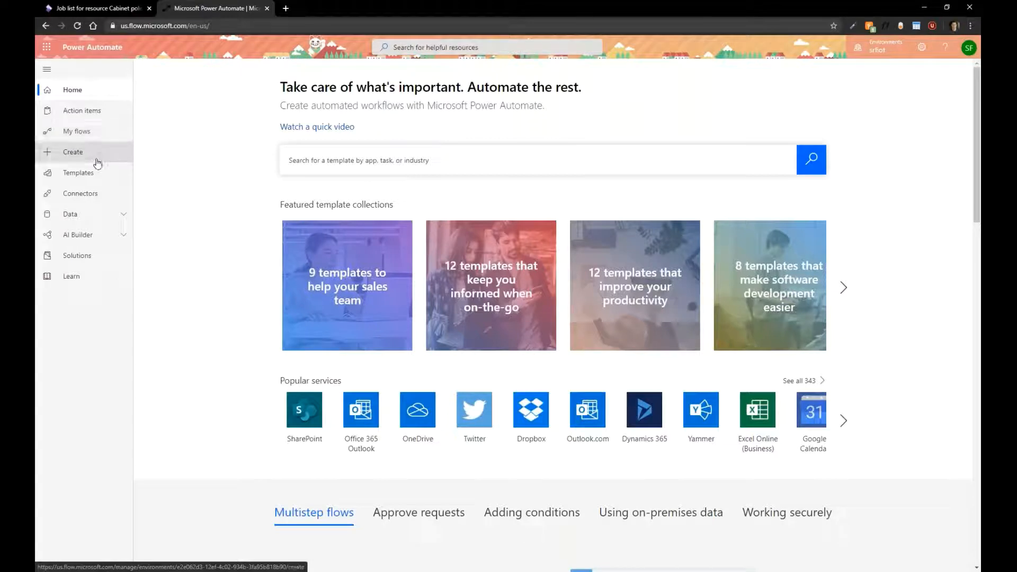
# Create an automated flow, skipping the name and trigger setup.
pyautogui.click(73, 152)
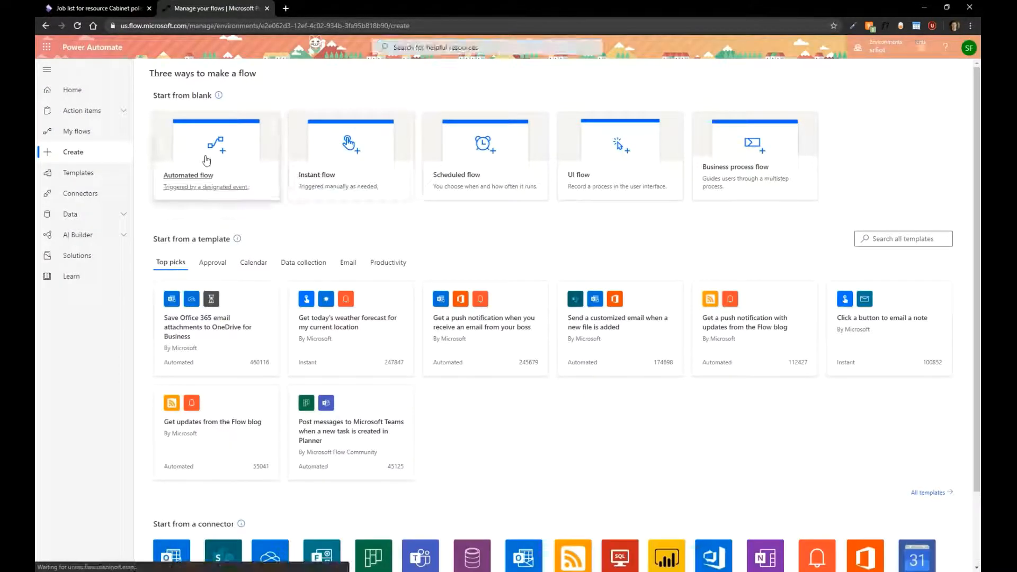
pyautogui.click(215, 156)
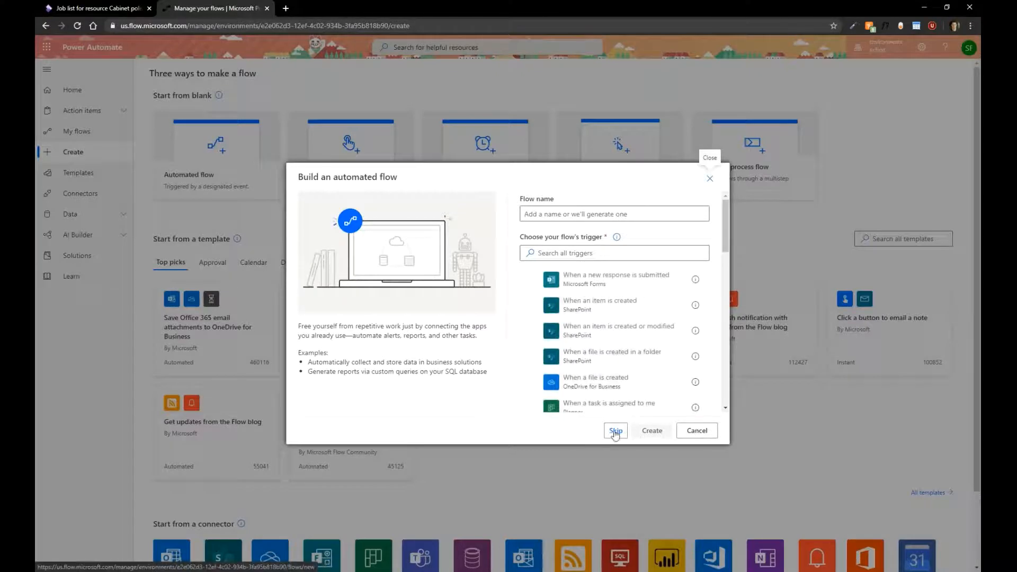
pyautogui.click(615, 431)
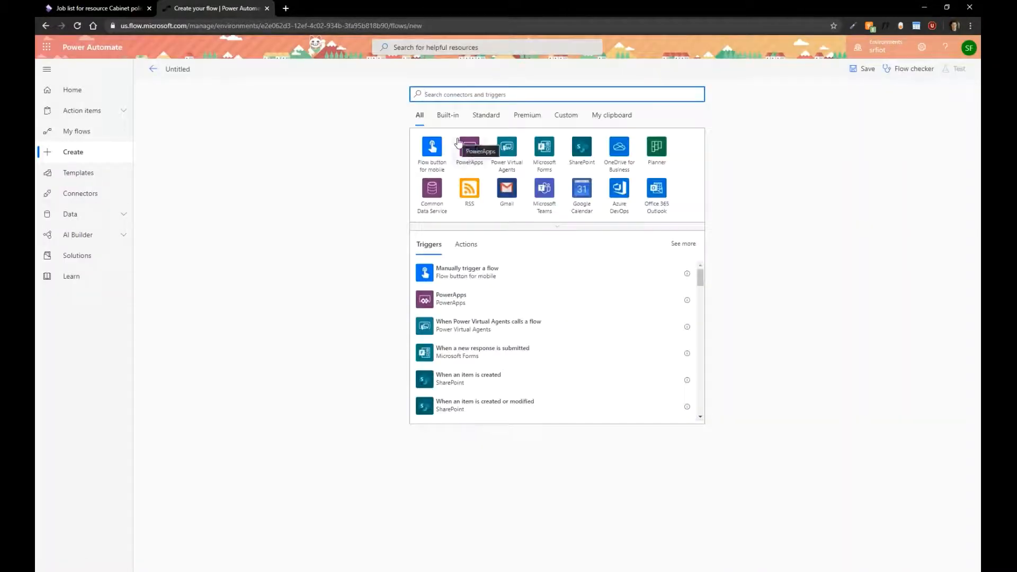
# Add the Fin & Ops 'When a Business Event occurs' trigger with the srfaiml environment instance.
pyautogui.write('dyn')
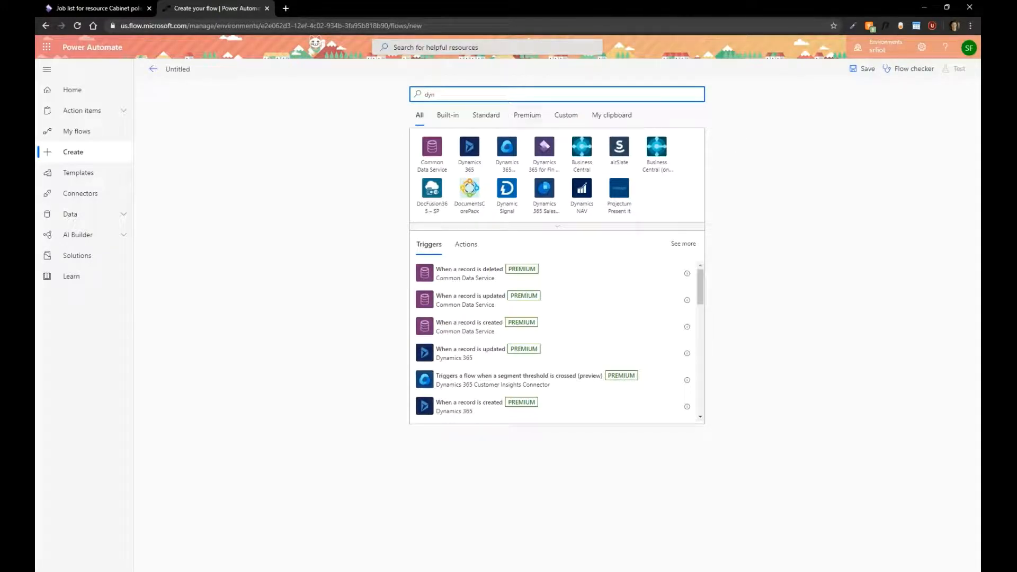
pyautogui.moveTo(544, 146)
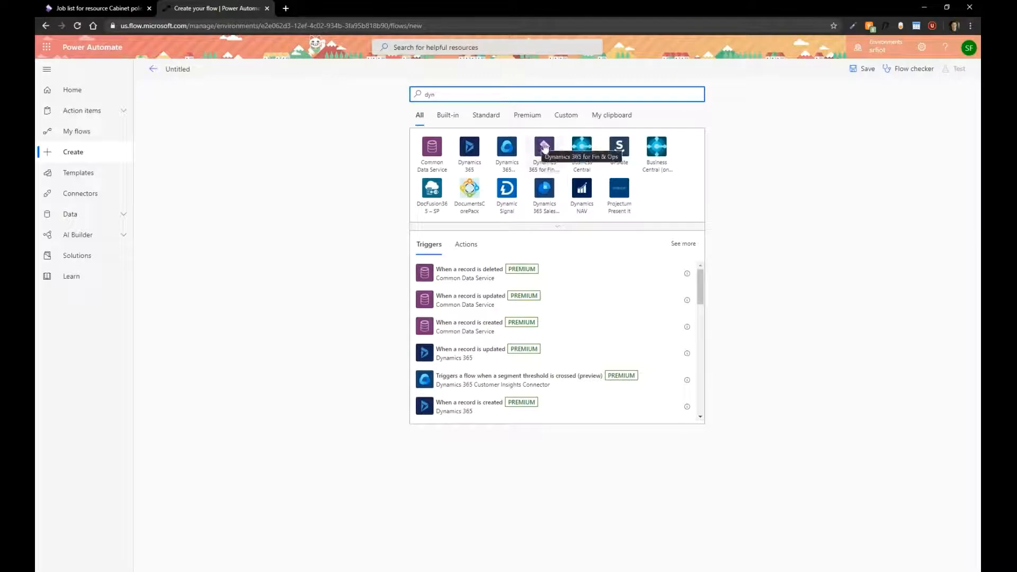
pyautogui.click(543, 147)
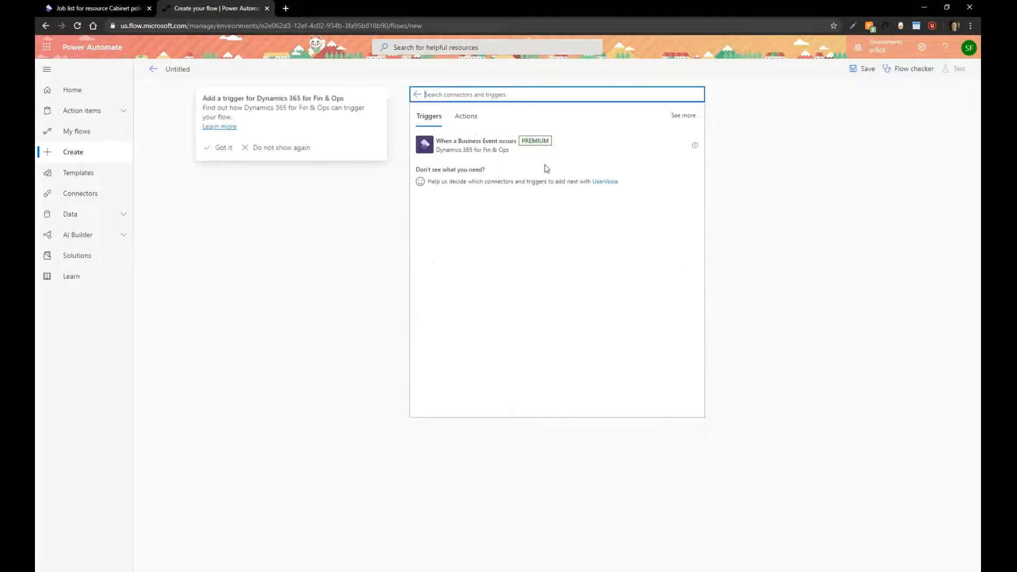
pyautogui.click(476, 145)
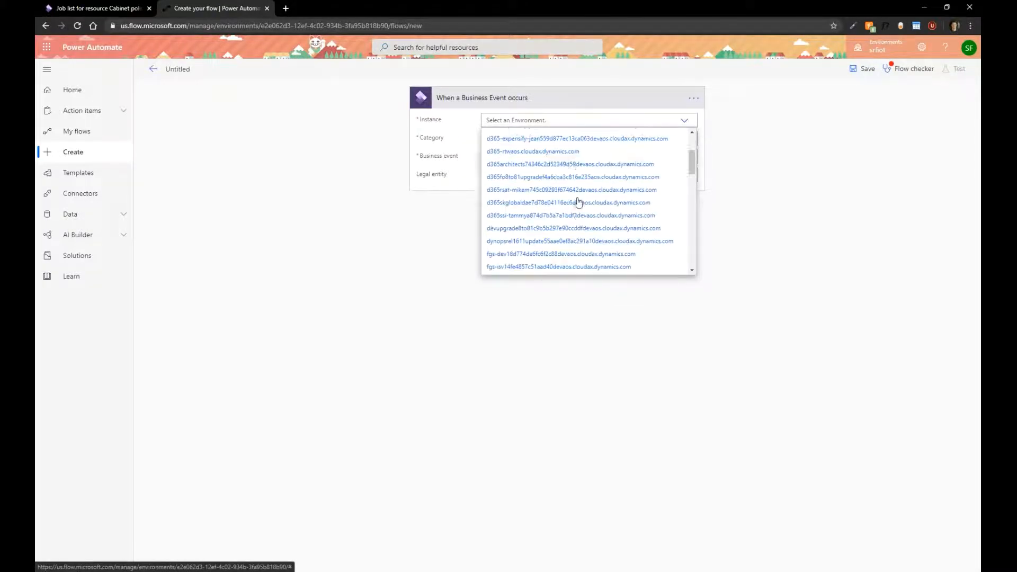
pyautogui.scroll(-3)
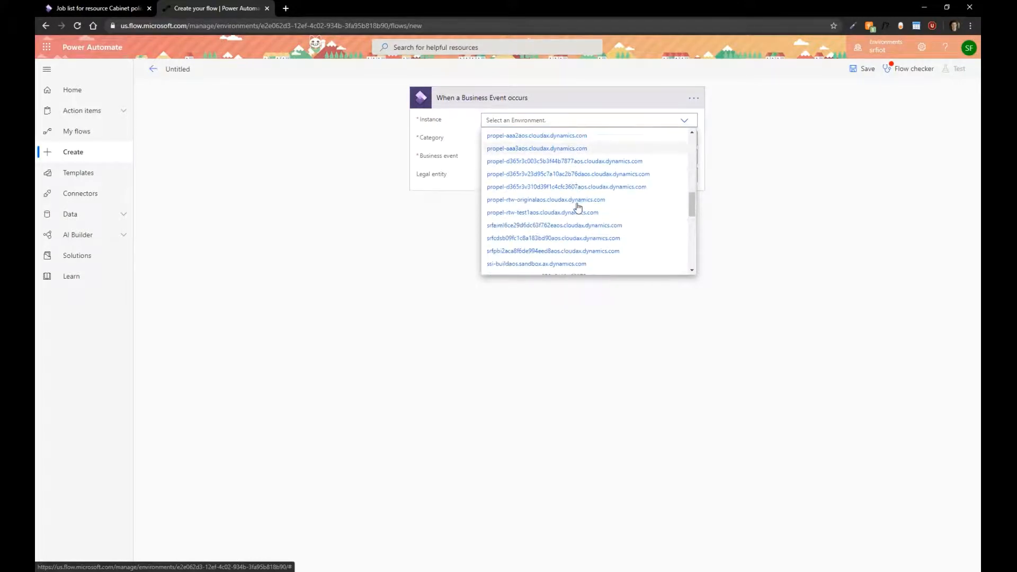
pyautogui.scroll(-3)
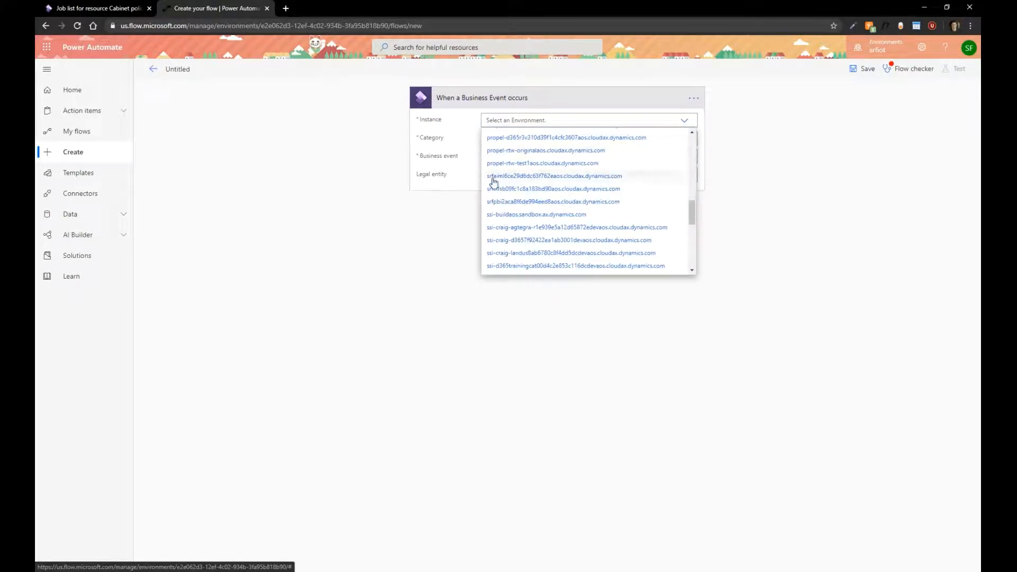
pyautogui.click(552, 176)
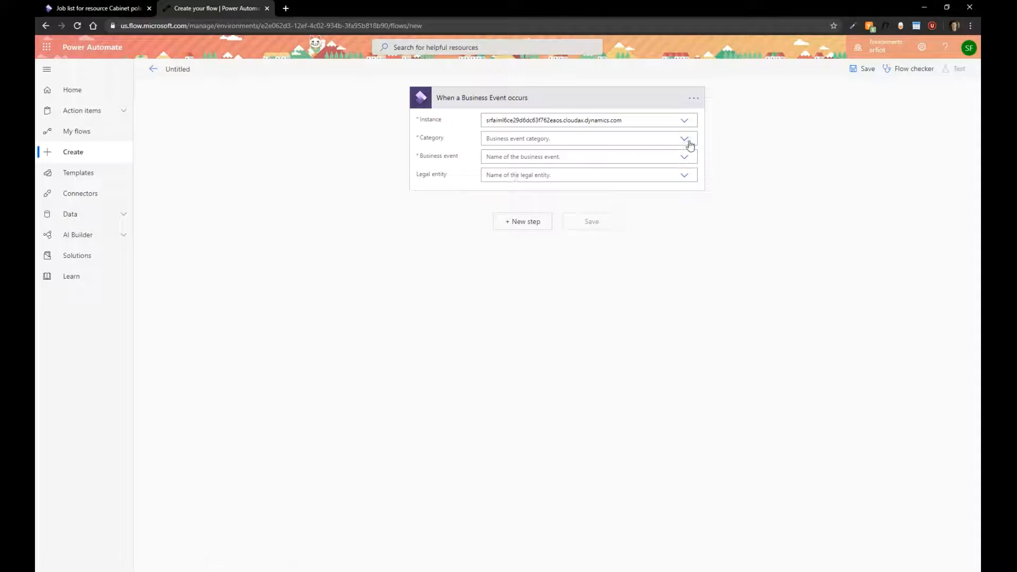
# Set the trigger category to Asset management and browse the Legal entity list.
pyautogui.click(684, 138)
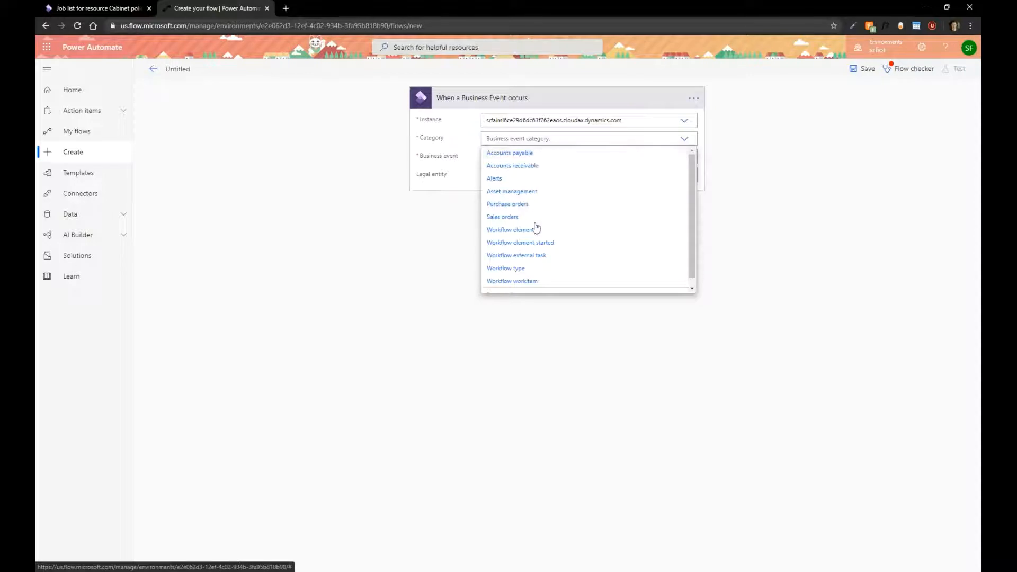
pyautogui.moveTo(549, 238)
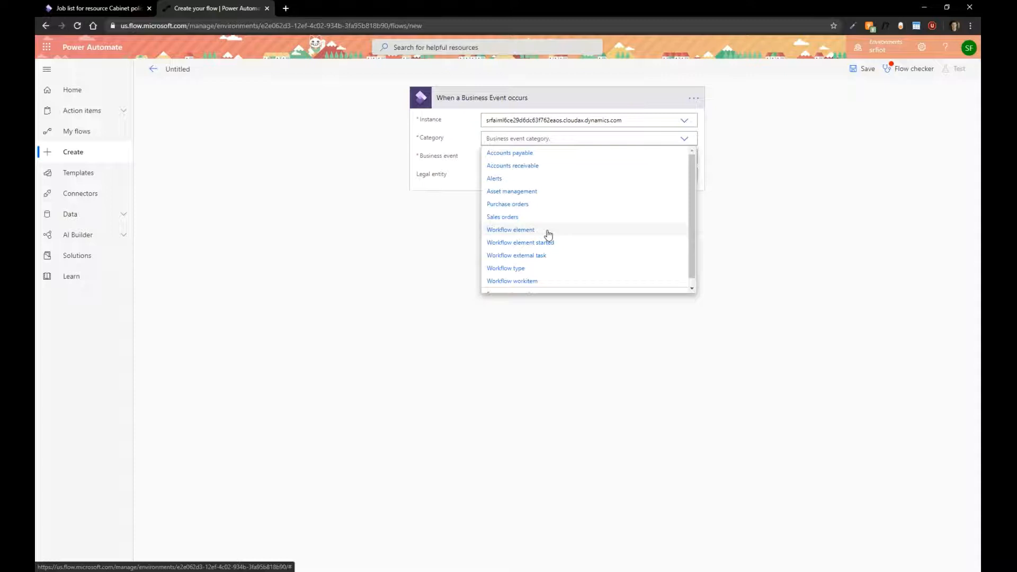
pyautogui.moveTo(517, 194)
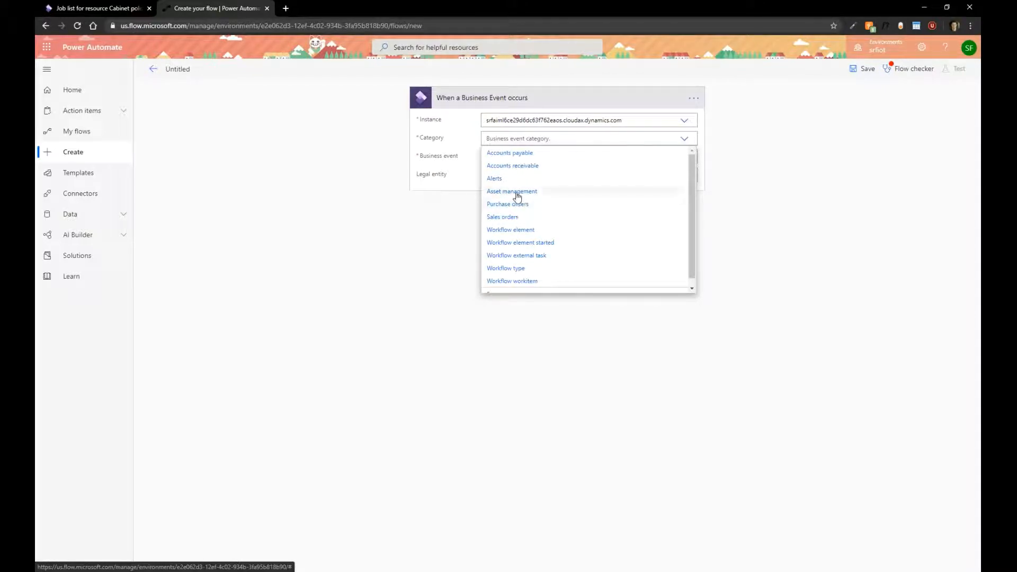
pyautogui.click(511, 190)
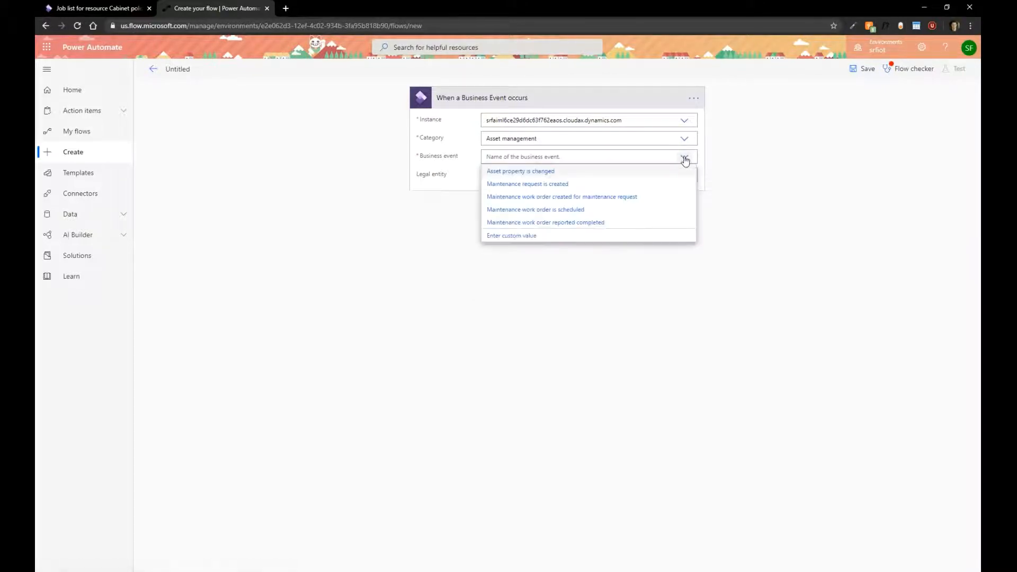
pyautogui.moveTo(527, 184)
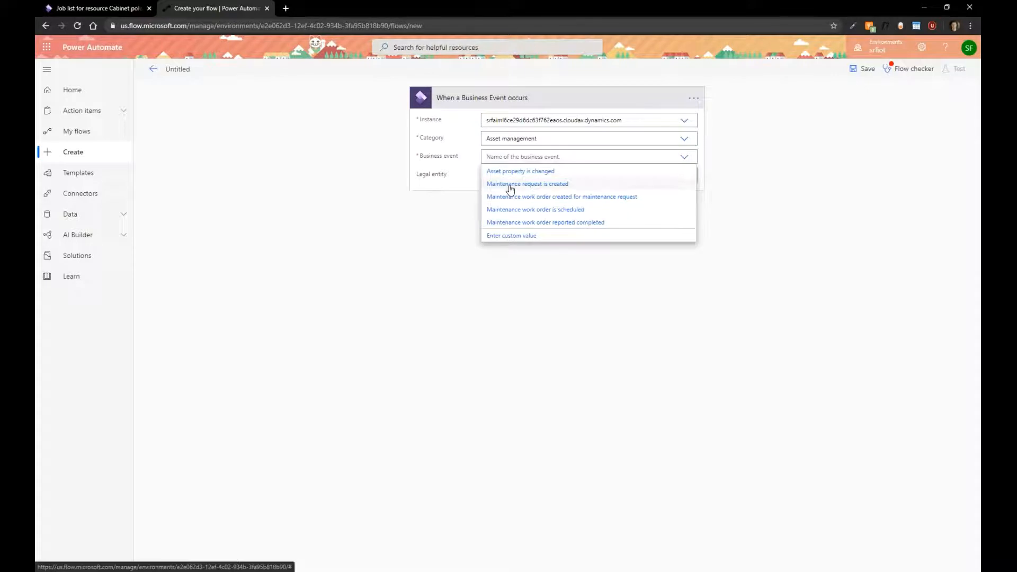
pyautogui.click(528, 184)
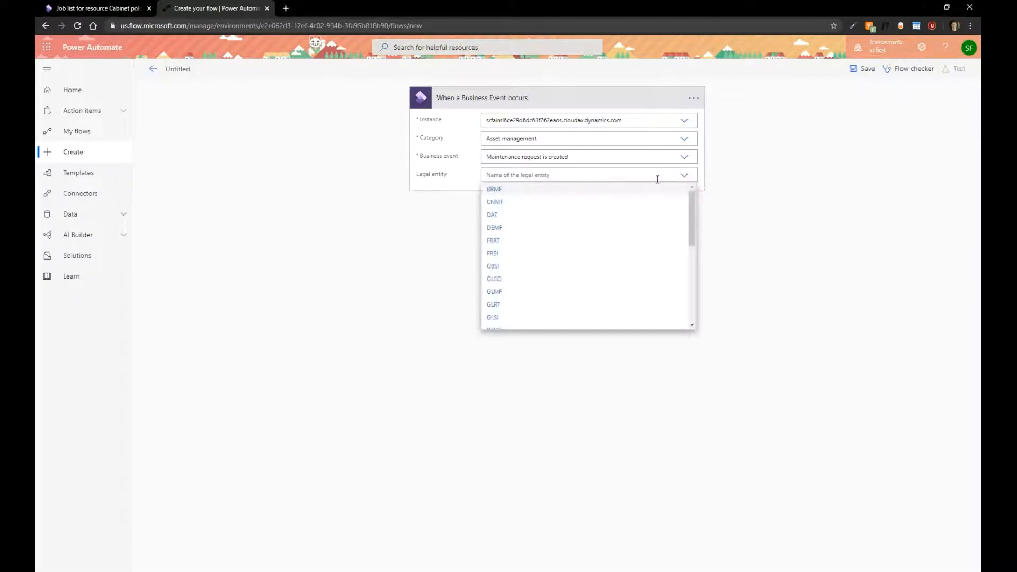
pyautogui.scroll(-3)
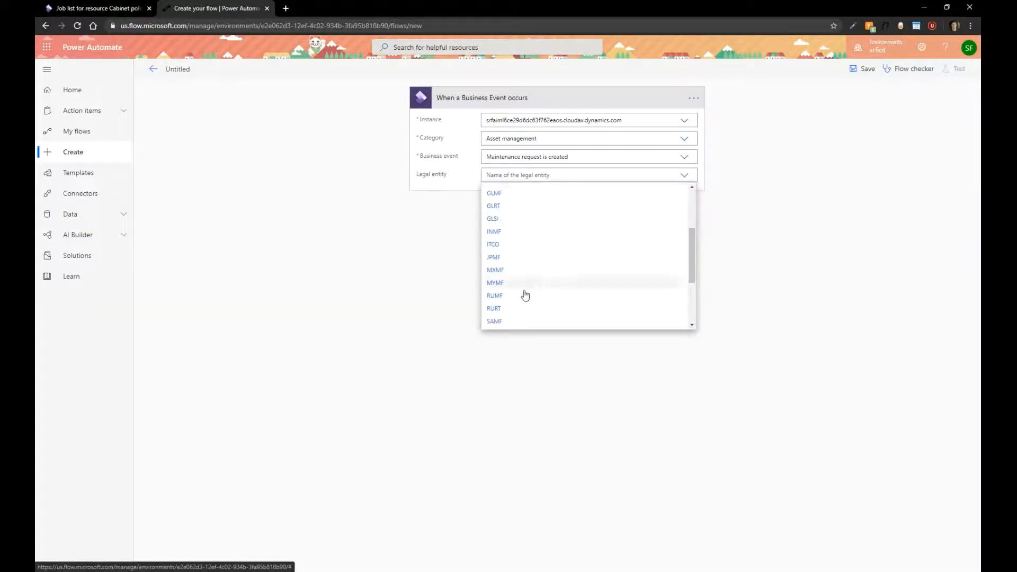
pyautogui.scroll(-3)
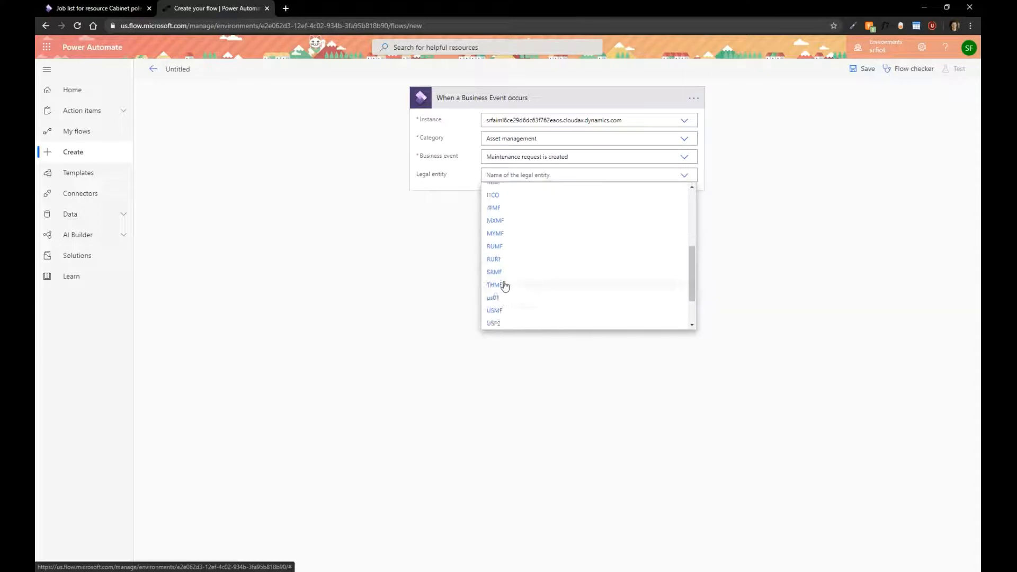
pyautogui.scroll(-3)
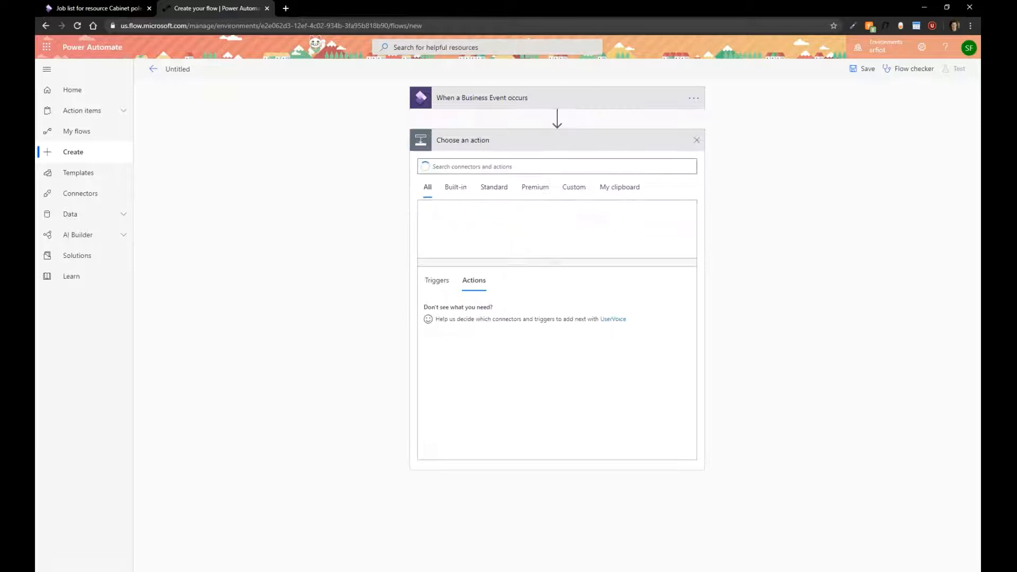
# Add the Mail connector's Send an email notification (V3) action.
pyautogui.click(556, 165)
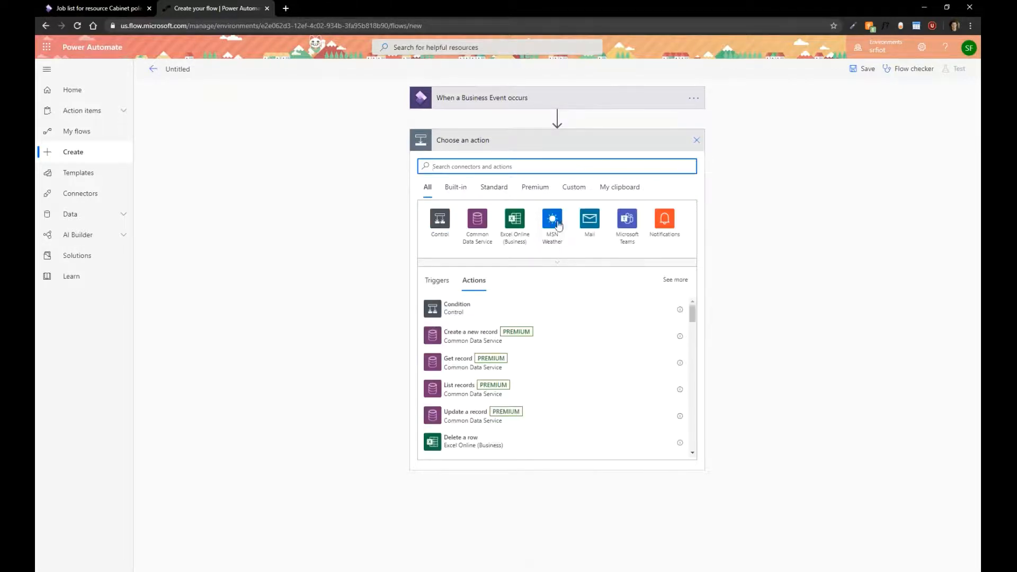
pyautogui.click(589, 220)
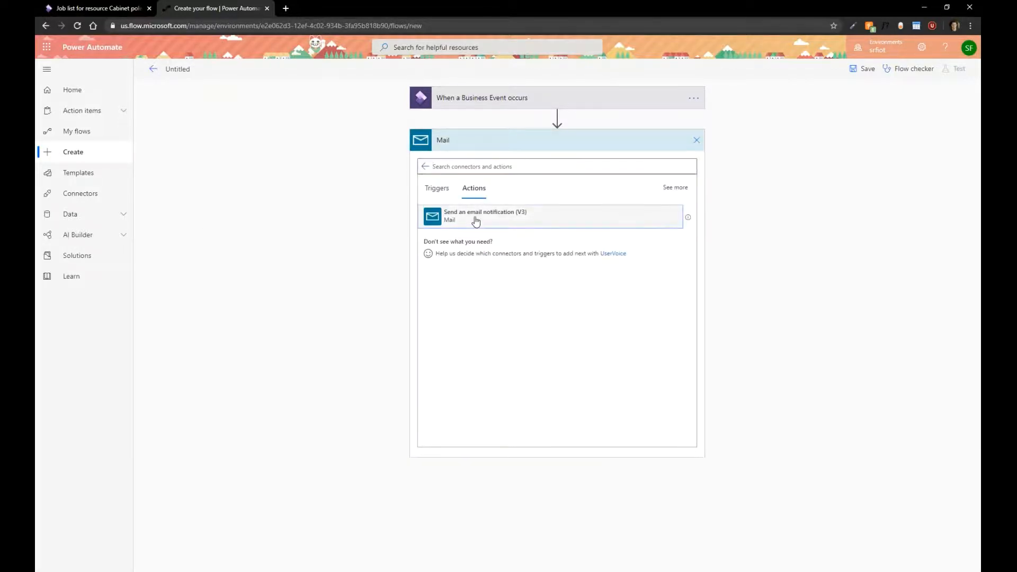
pyautogui.click(485, 216)
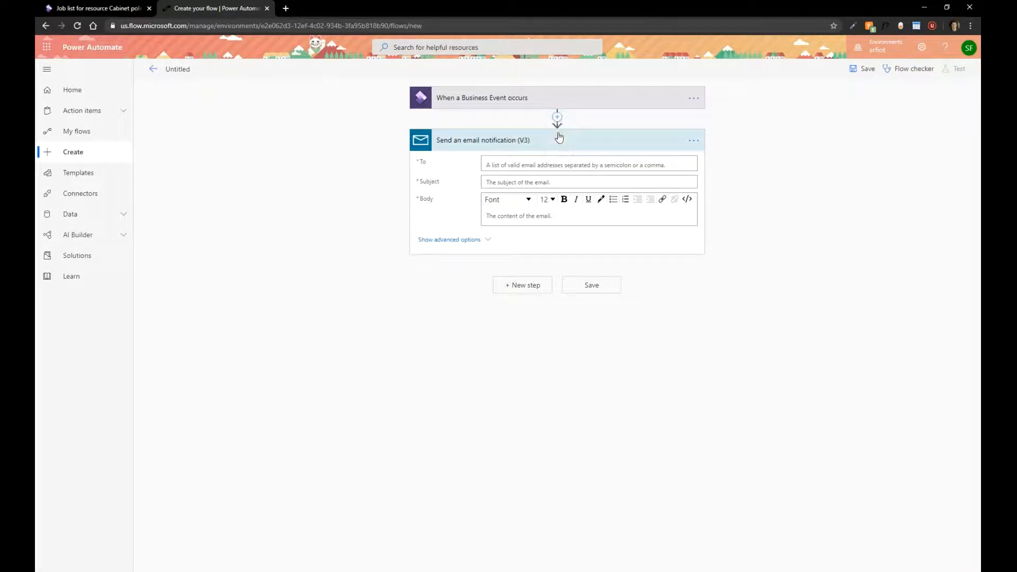
# Insert an action step between the trigger and email, then scroll through the connectors.
pyautogui.click(557, 116)
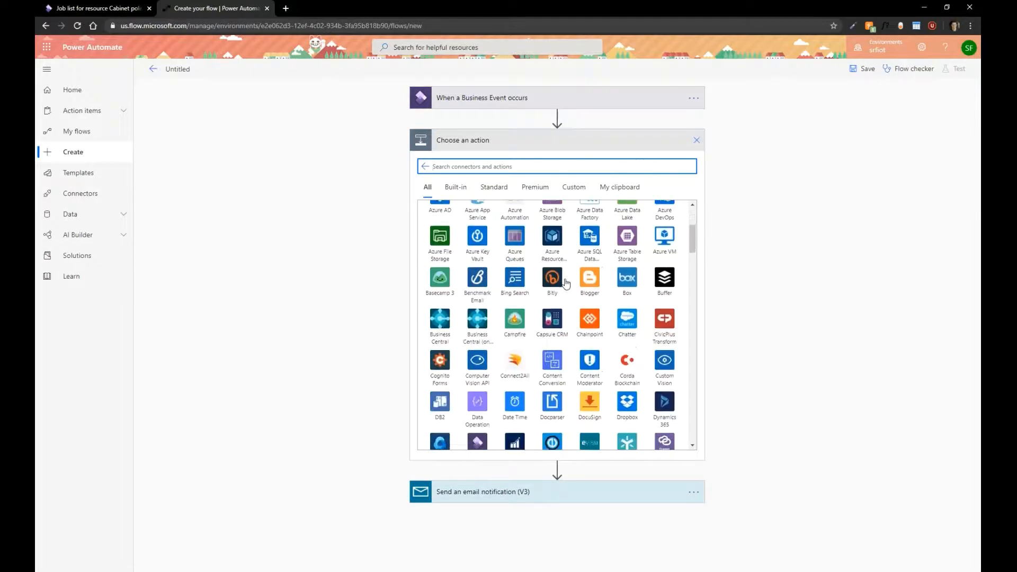
pyautogui.scroll(-3)
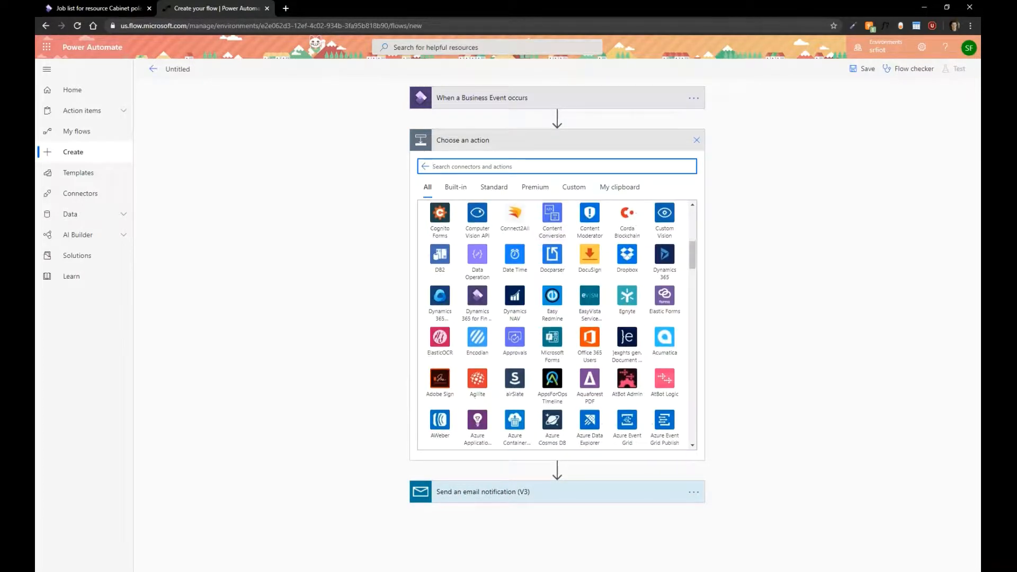
pyautogui.moveTo(602, 305)
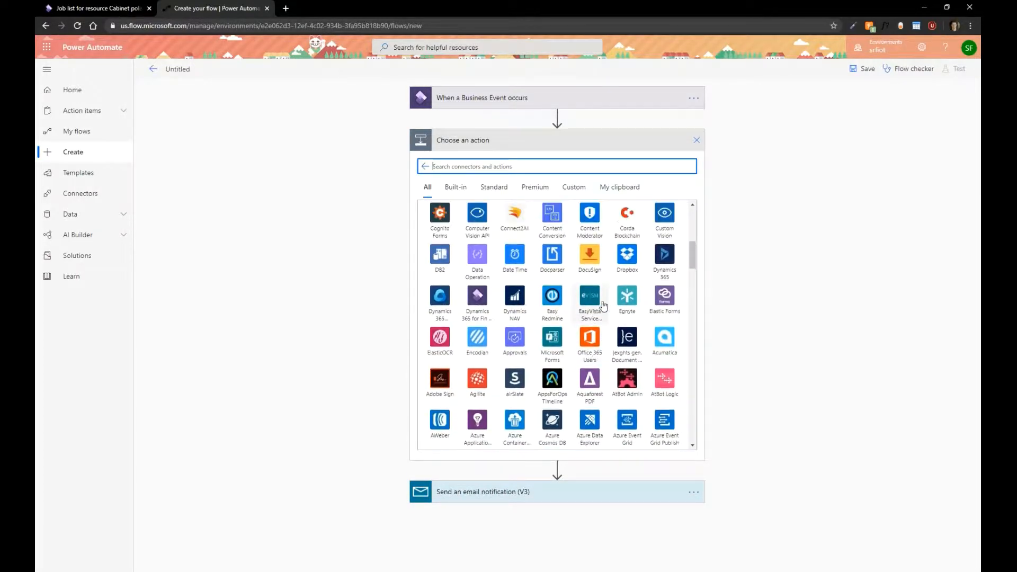
pyautogui.moveTo(627, 255)
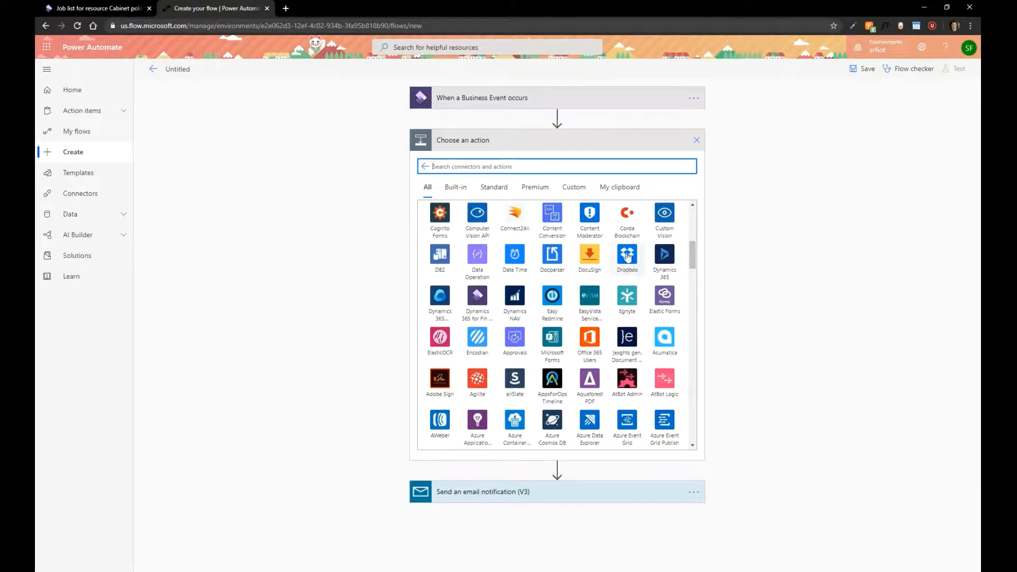
pyautogui.moveTo(627, 254)
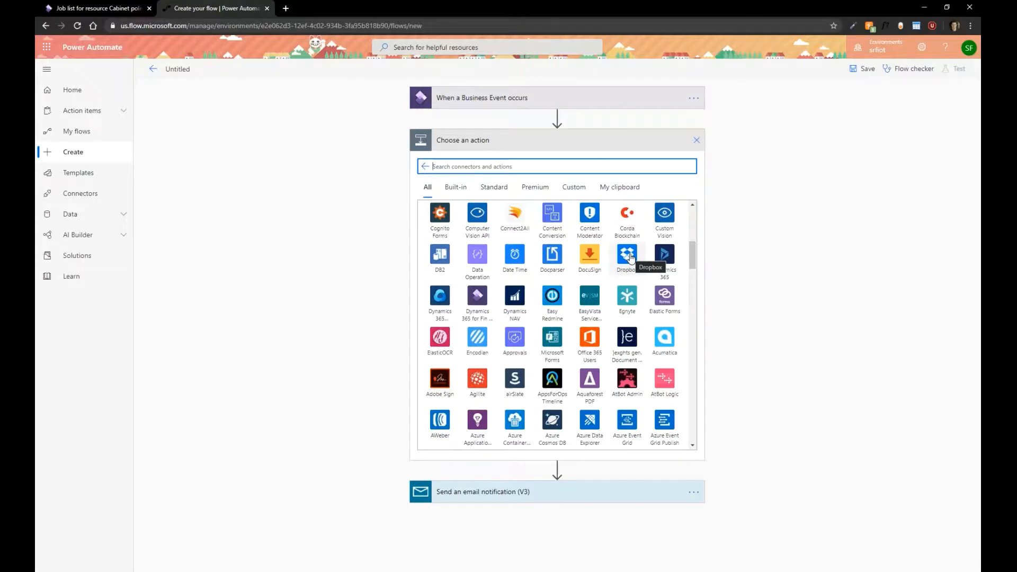
pyautogui.moveTo(552, 297)
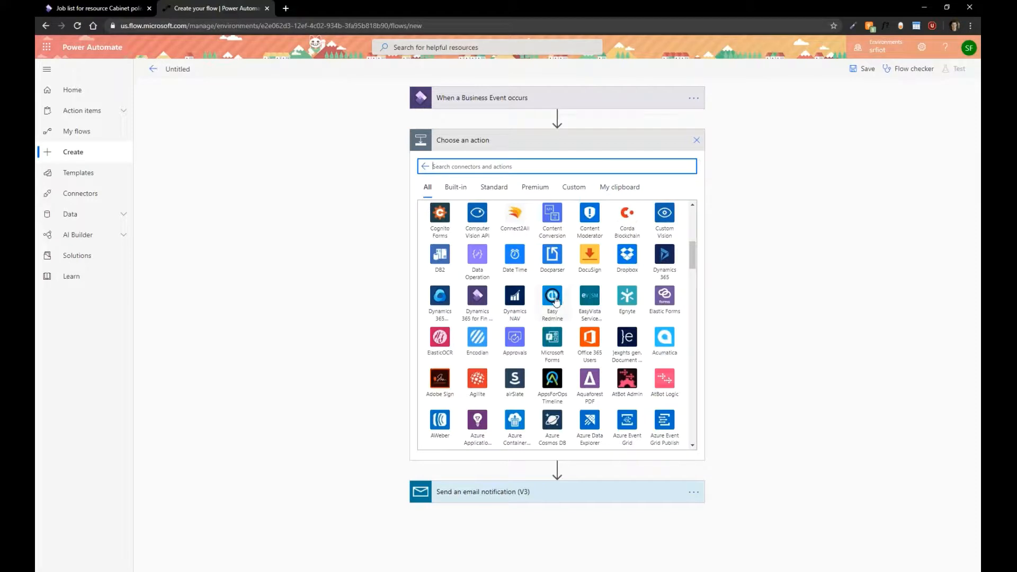
pyautogui.scroll(-3)
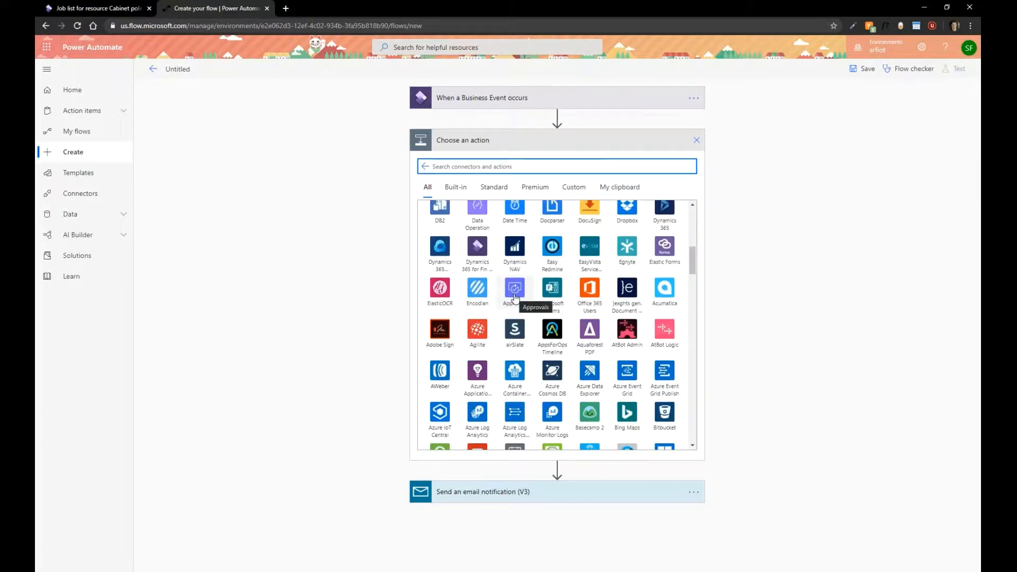
pyautogui.moveTo(514, 303)
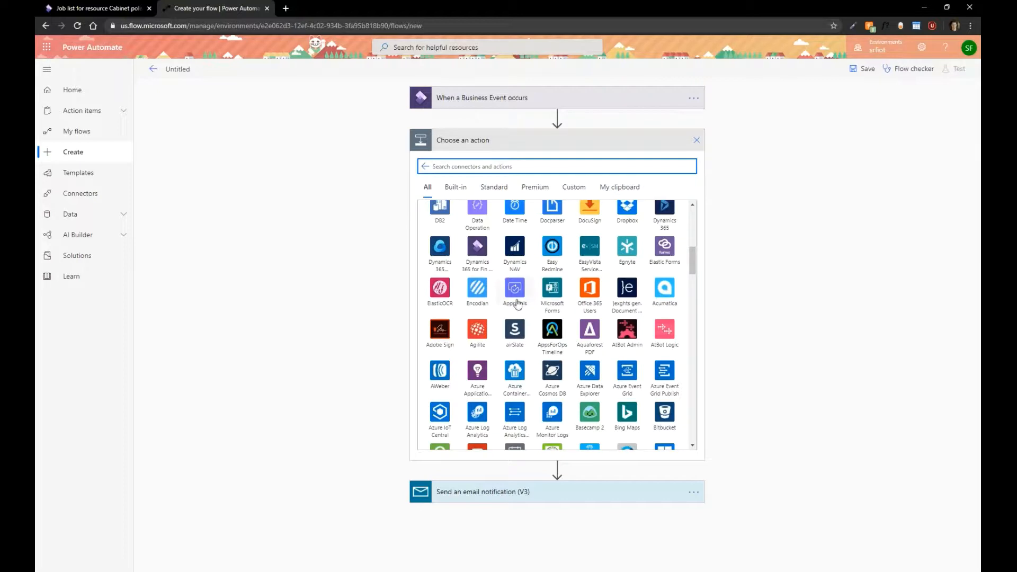
pyautogui.scroll(-3)
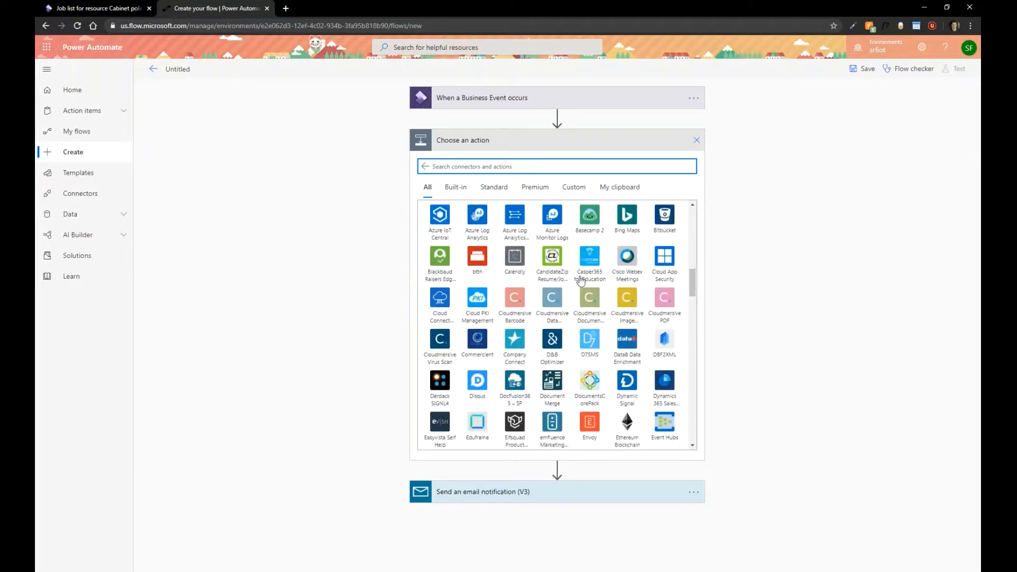
pyautogui.scroll(-3)
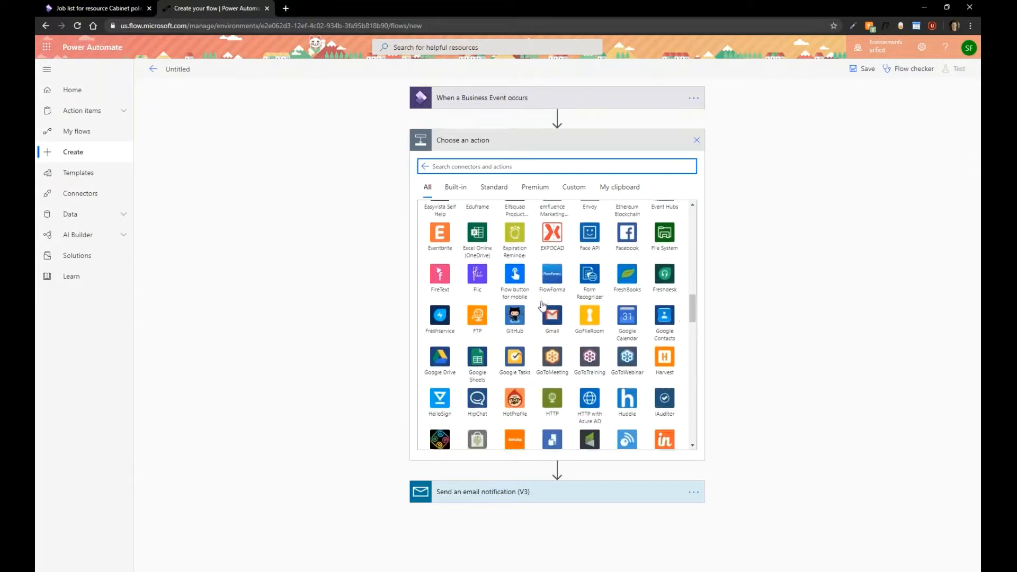
pyautogui.scroll(-3)
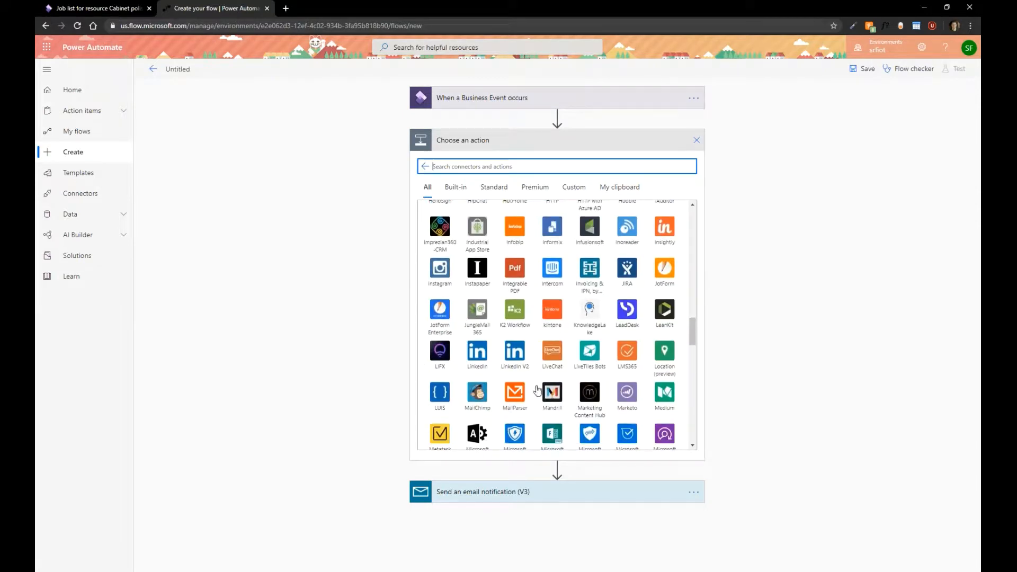
pyautogui.scroll(-3)
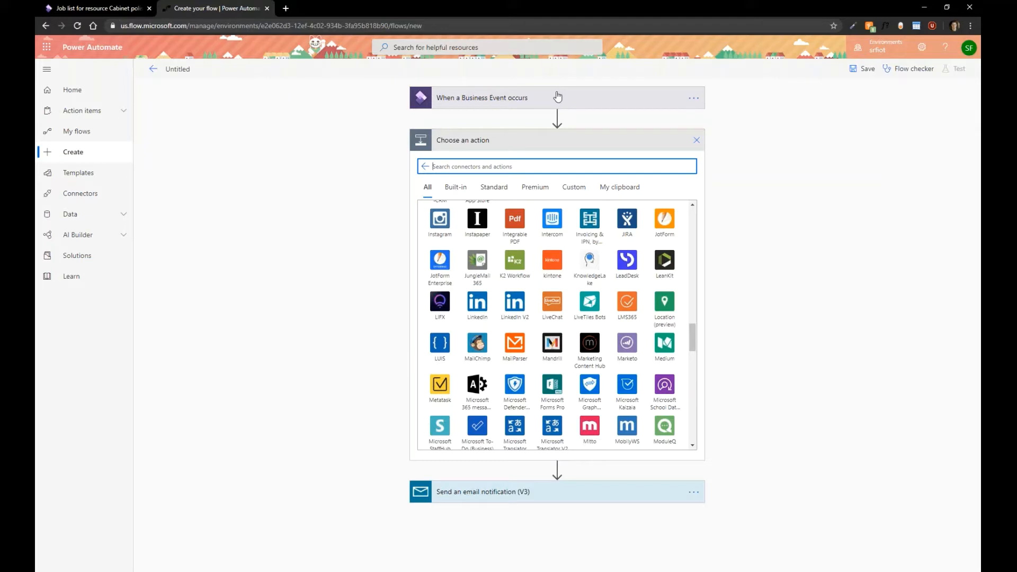
pyautogui.moveTo(755, 274)
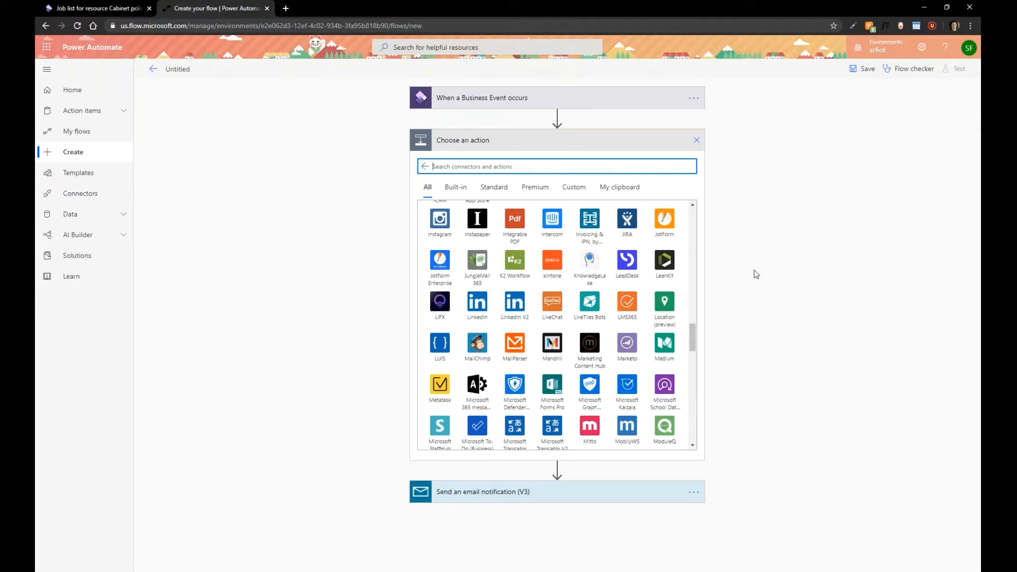
pyautogui.moveTo(665, 301)
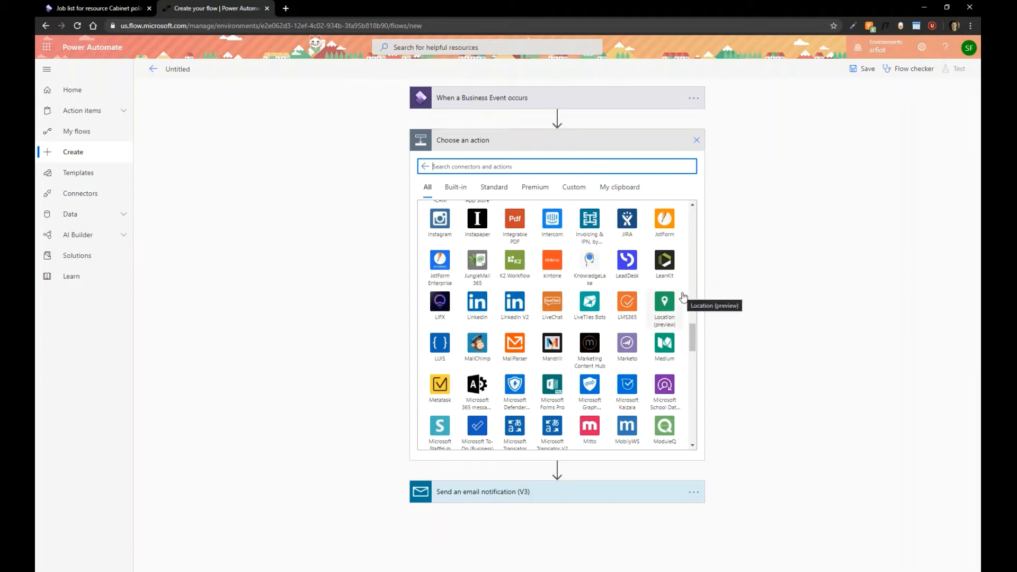